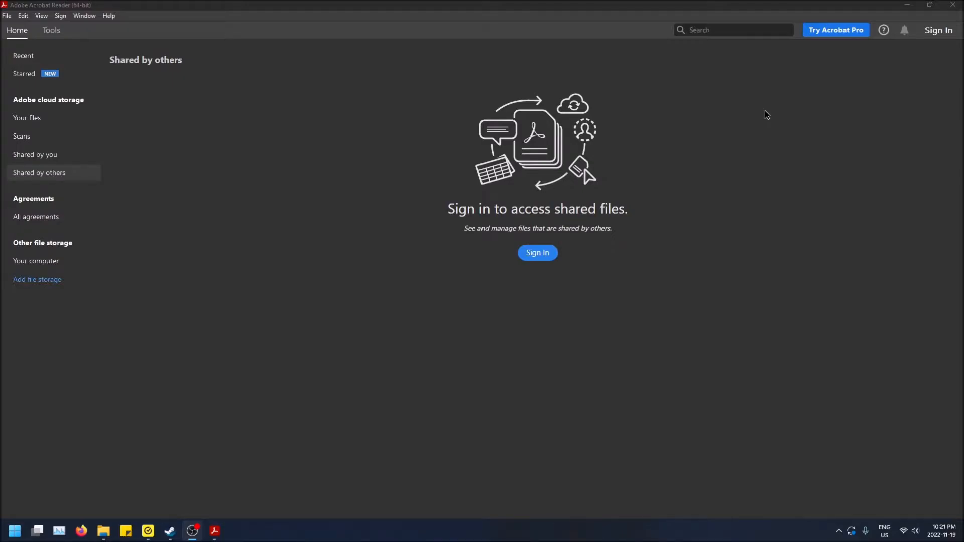
pyautogui.moveTo(210, 141)
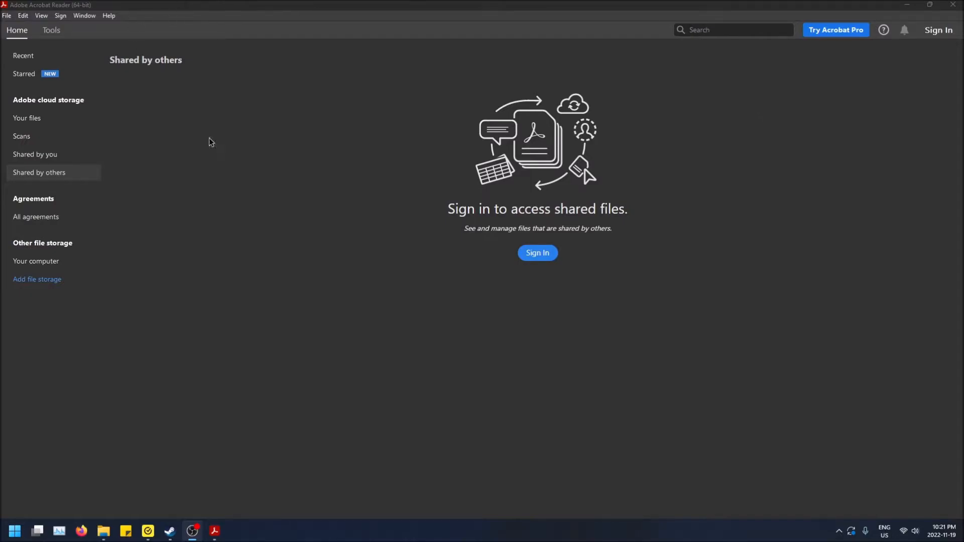
pyautogui.moveTo(458, 179)
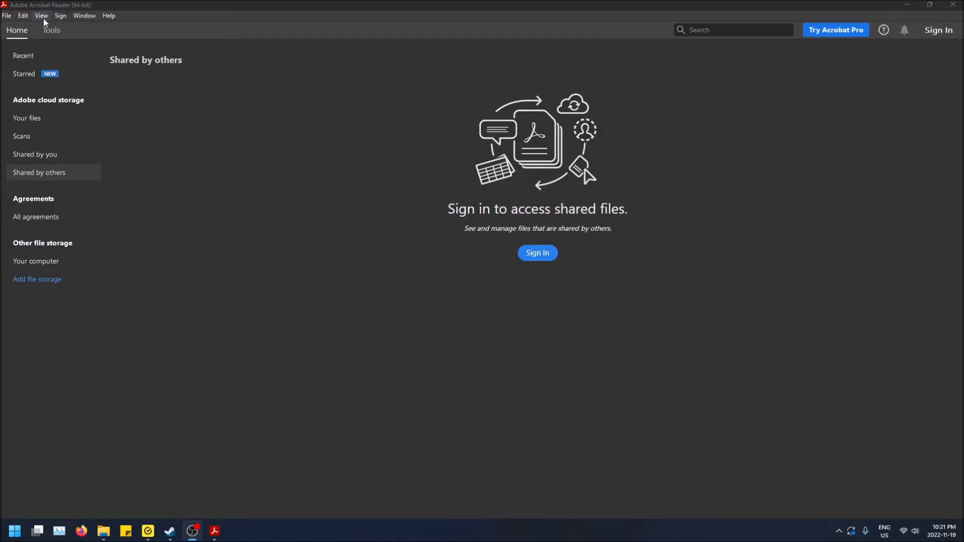
# Step: Open the View menu to reach the Display Theme options
pyautogui.click(41, 15)
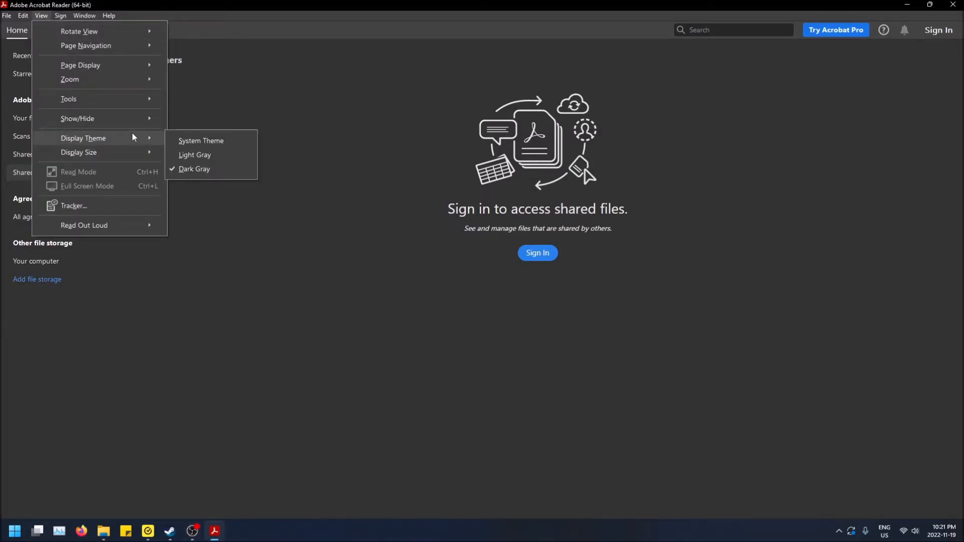
pyautogui.moveTo(201, 141)
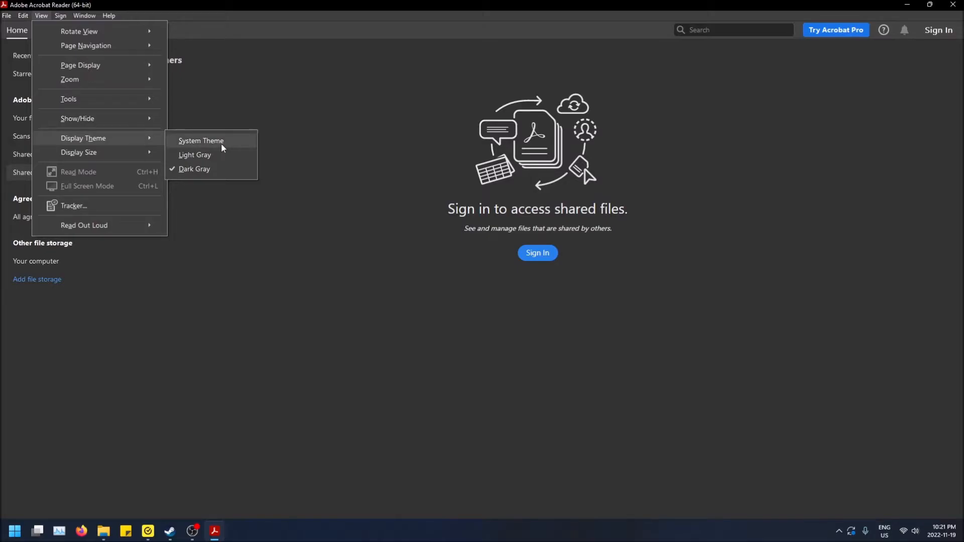
pyautogui.moveTo(41, 15)
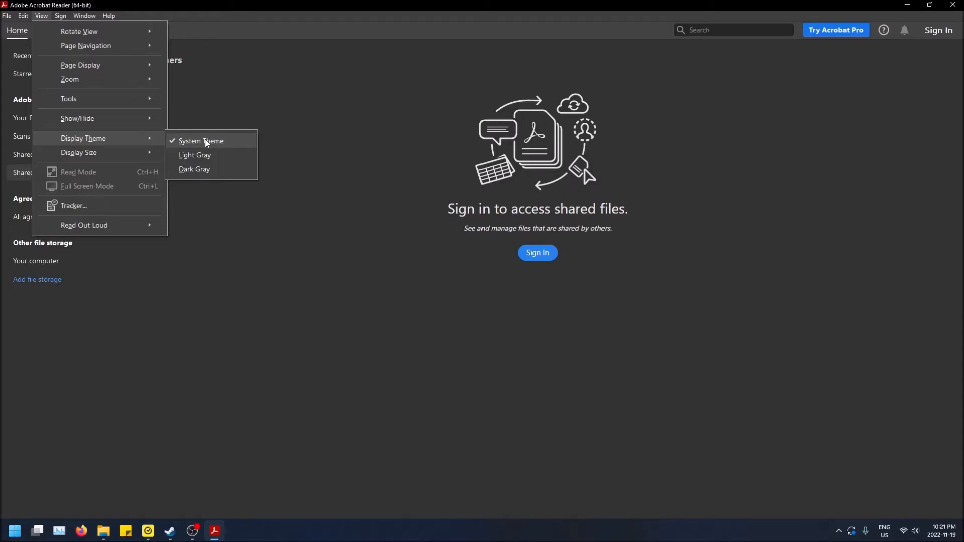
# Step: Switch the interface to the Light Gray display theme
pyautogui.click(201, 141)
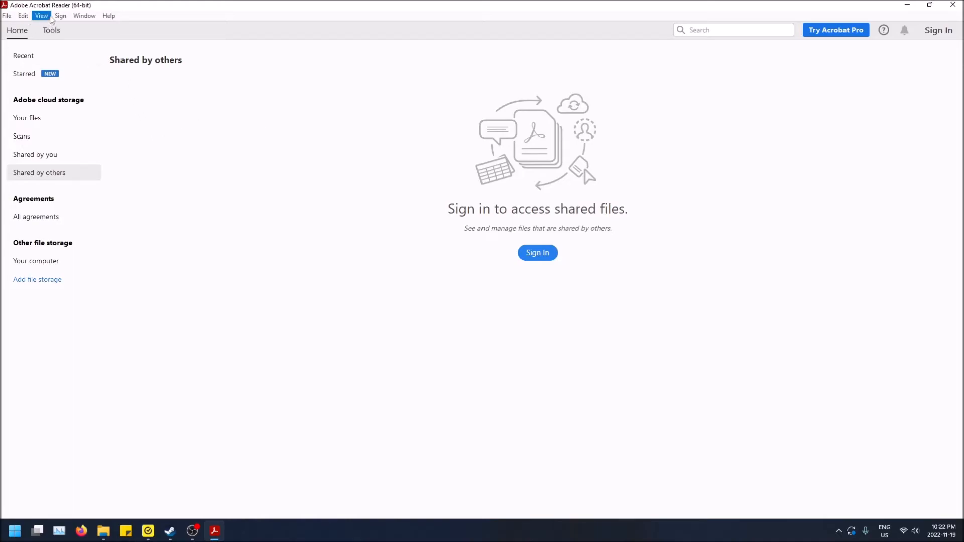
# Step: Switch the interface back to Dark Gray via View > Display Theme, then close the window
pyautogui.click(41, 15)
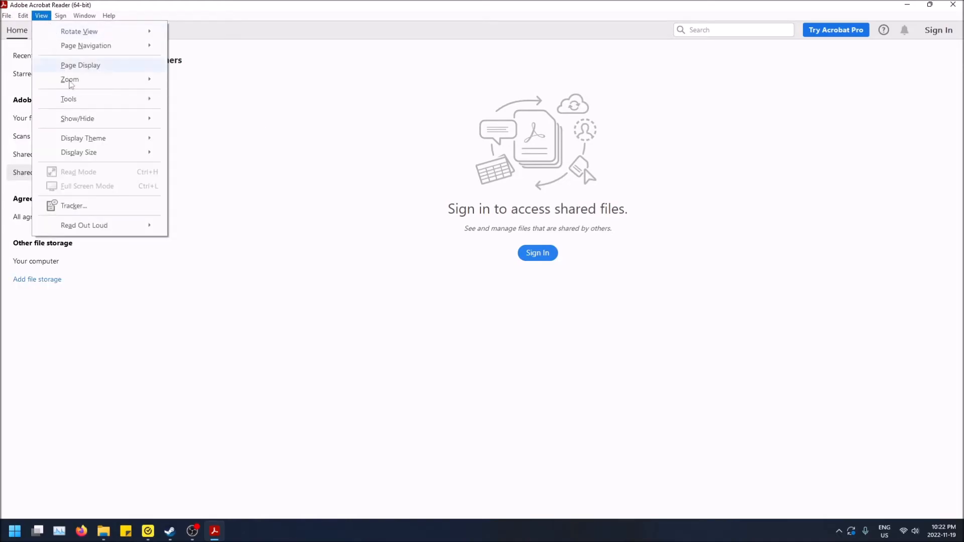
pyautogui.click(212, 176)
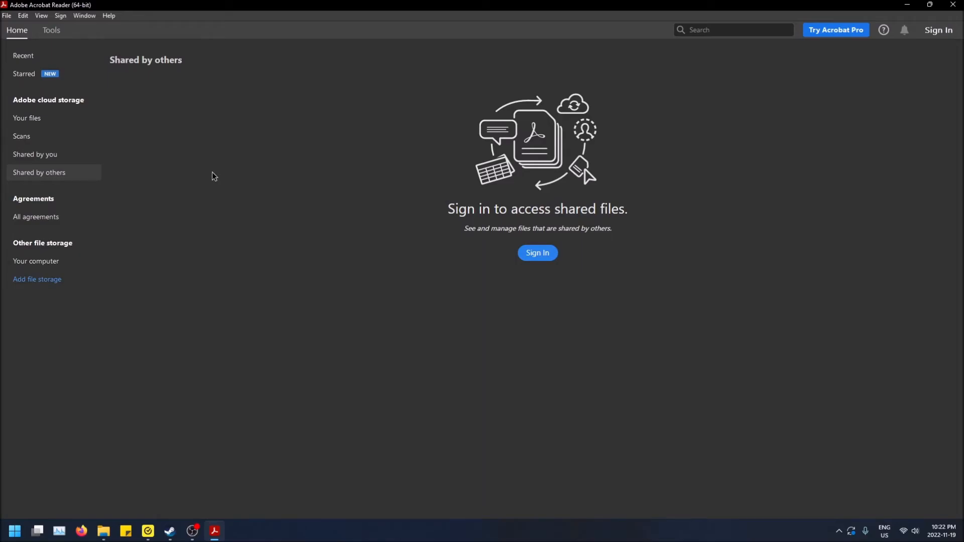
pyautogui.click(907, 5)
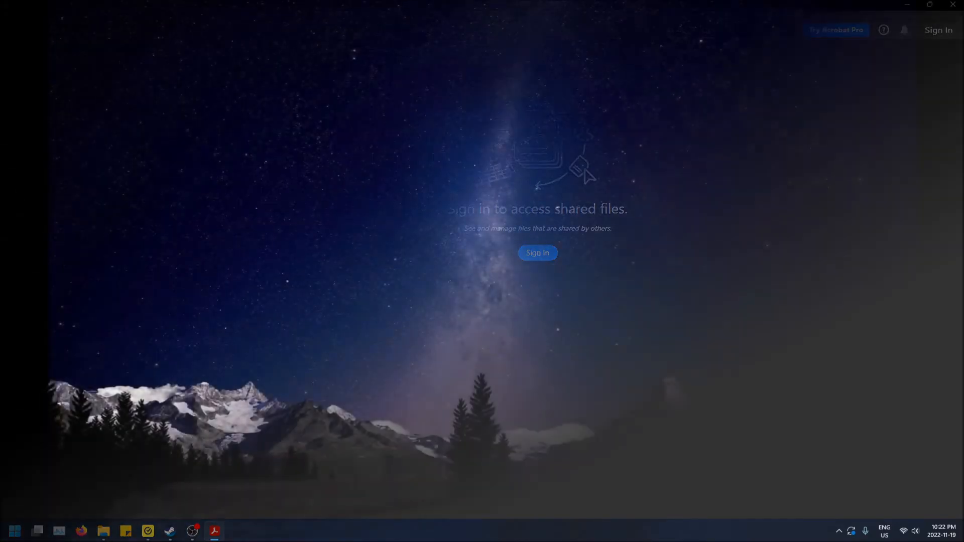